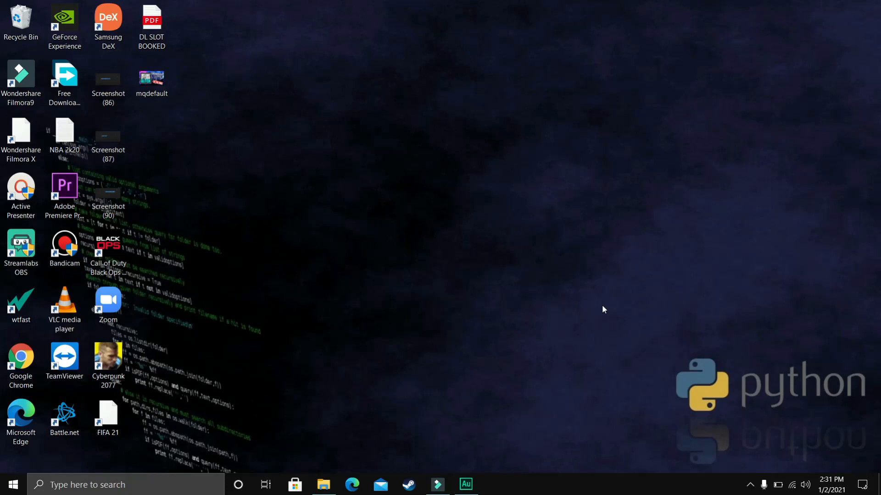
mouse_move(528, 336)
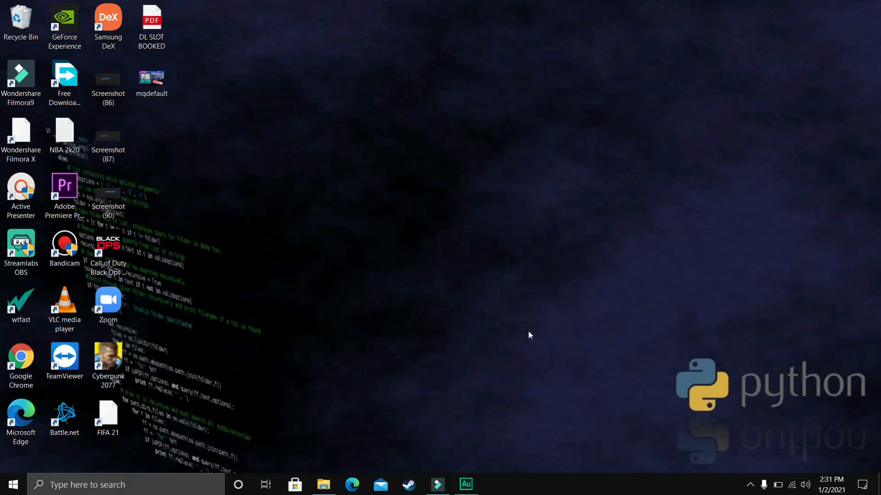
mouse_move(276, 405)
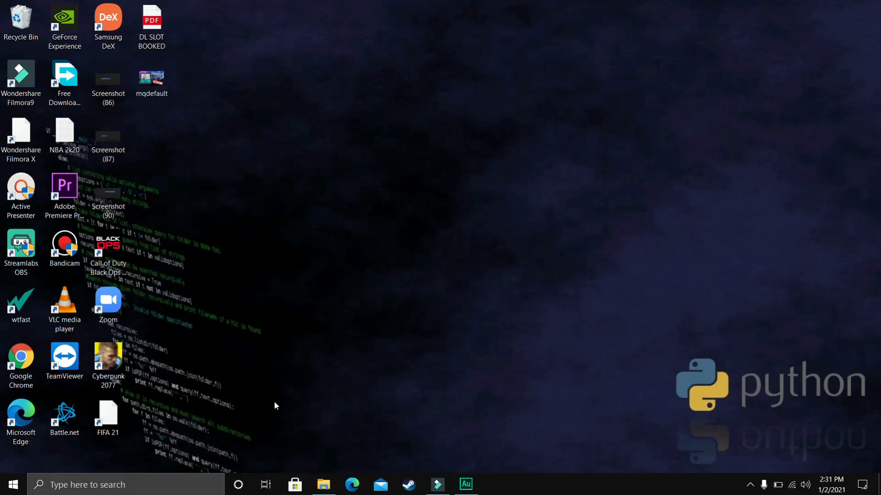
mouse_move(560, 345)
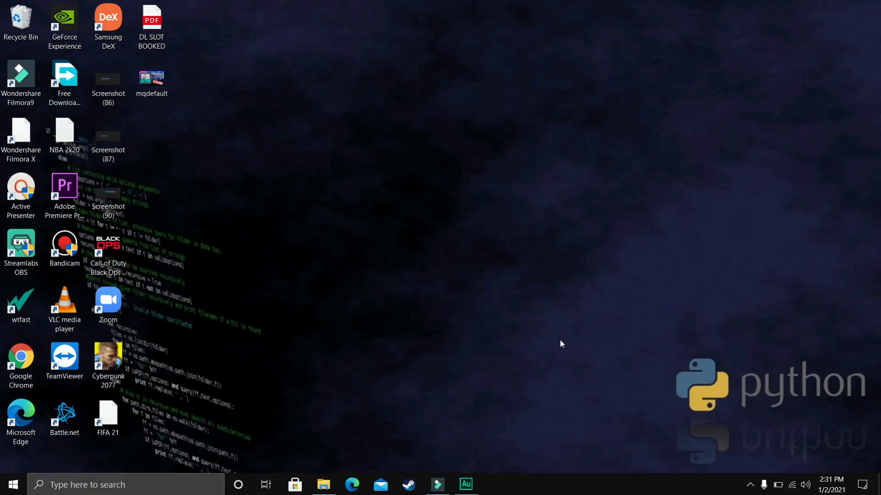
mouse_move(449, 314)
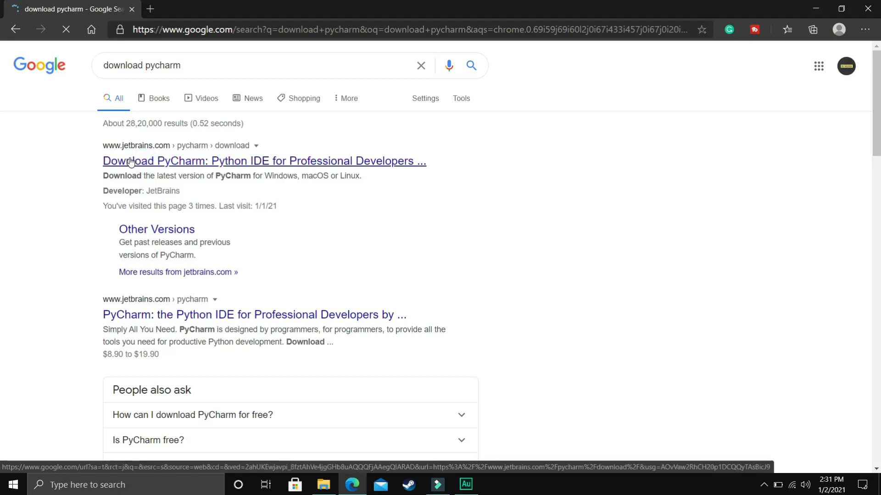
Step: Download the pycharm-community .exe from the JetBrains page, then close Edge
left_click(264, 161)
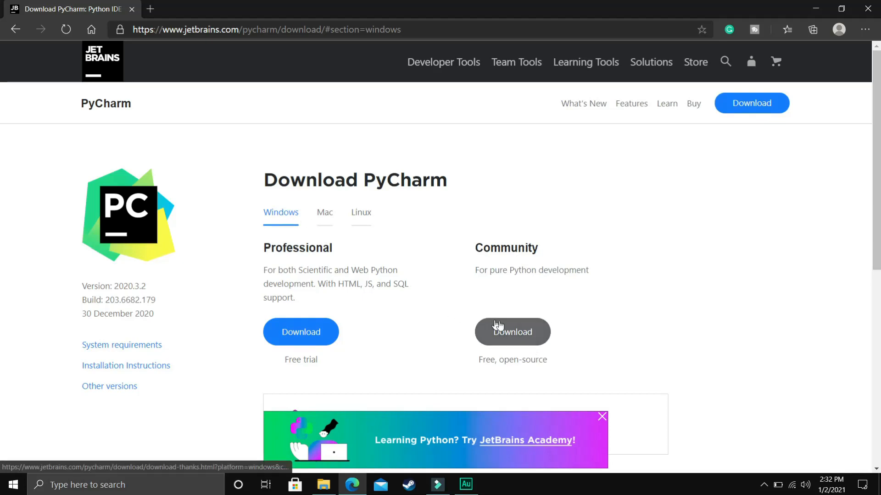
left_click(512, 331)
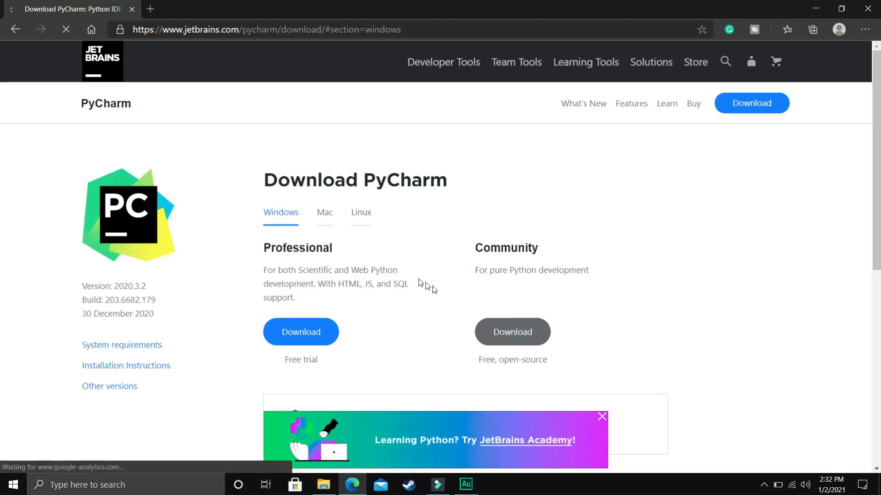
left_click(512, 331)
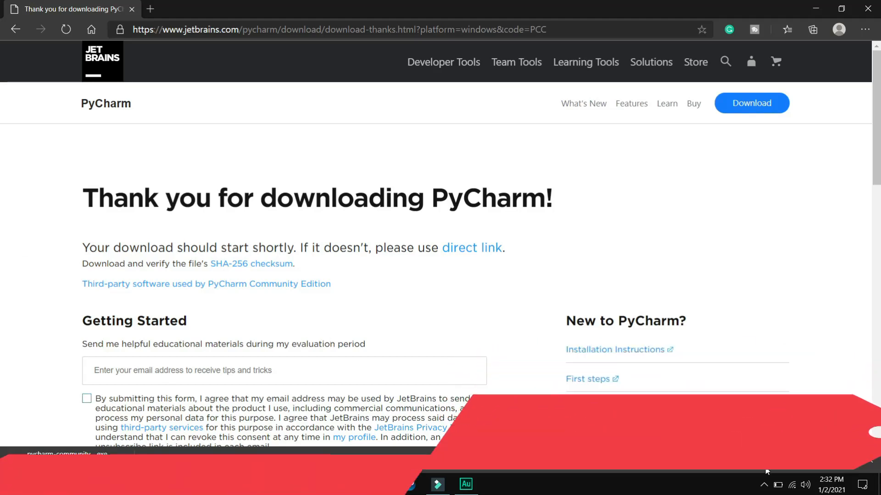
scroll("down", 3)
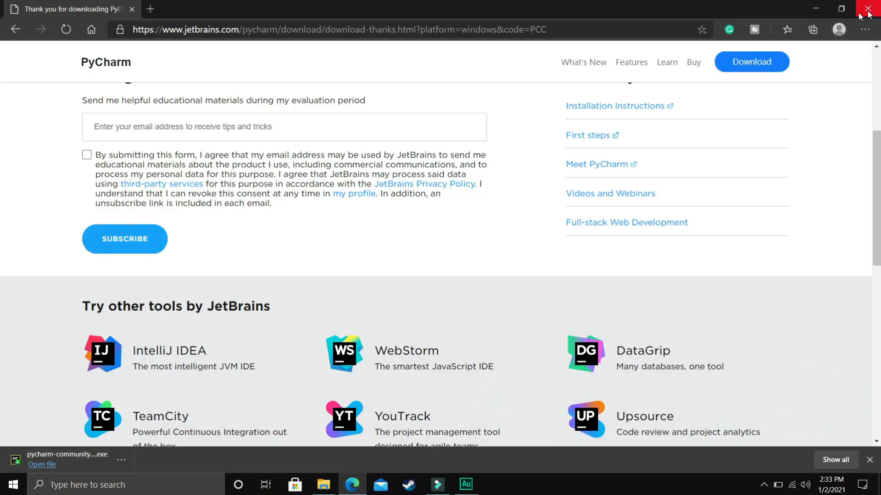
left_click(870, 10)
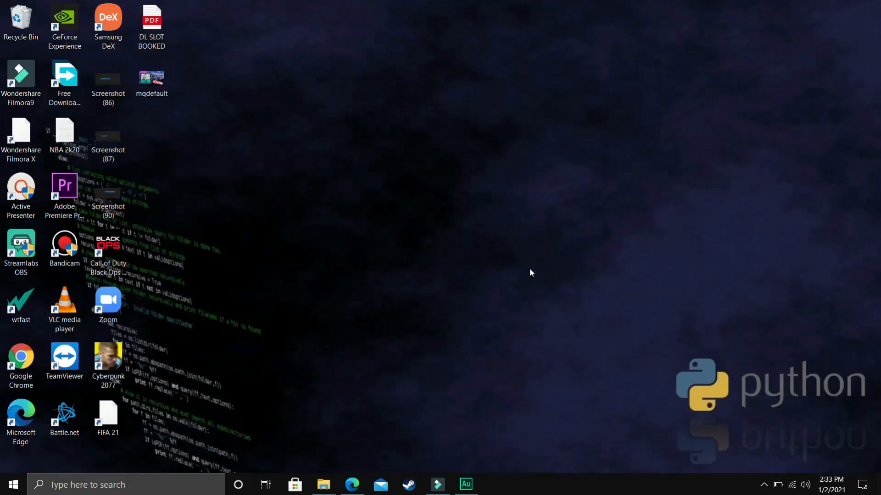
mouse_move(494, 233)
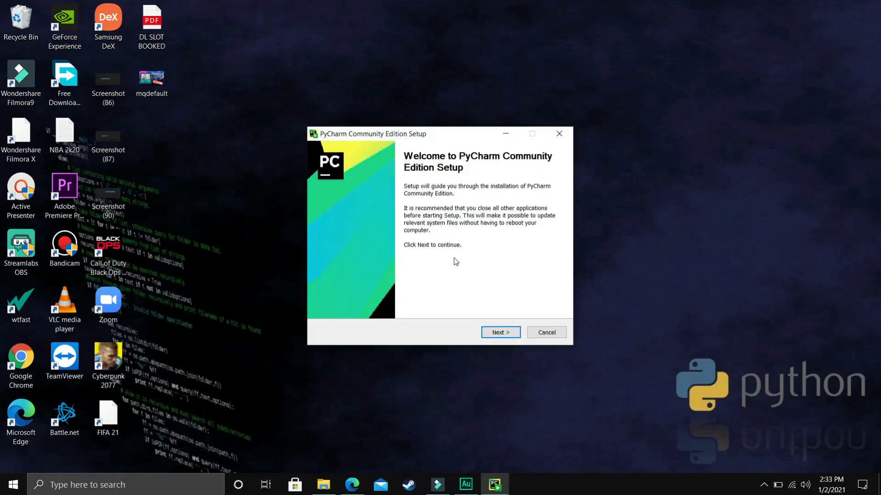
Step: Keep the default install folder and enable 64-bit launcher, launchers dir on PATH and .py association
left_click(499, 332)
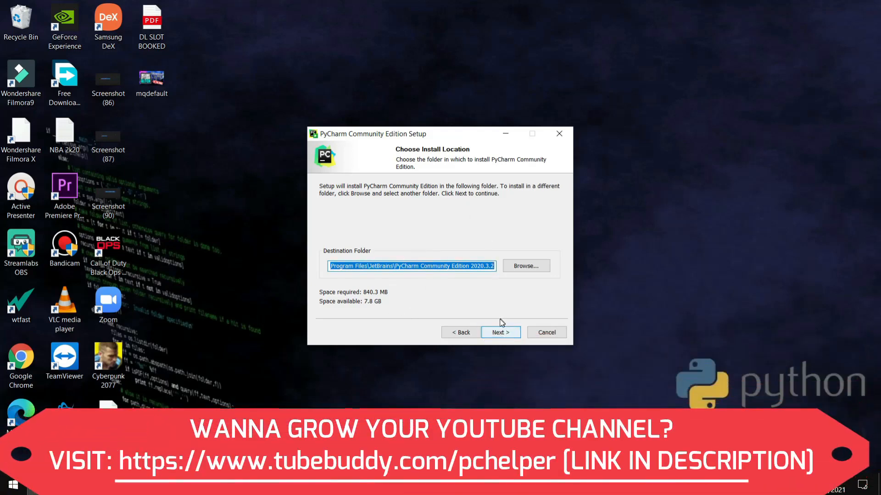
left_click(499, 332)
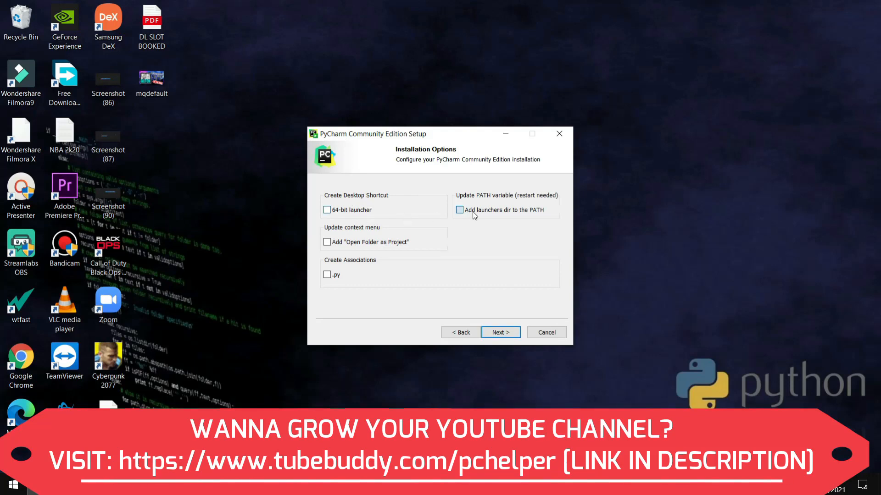
left_click(458, 210)
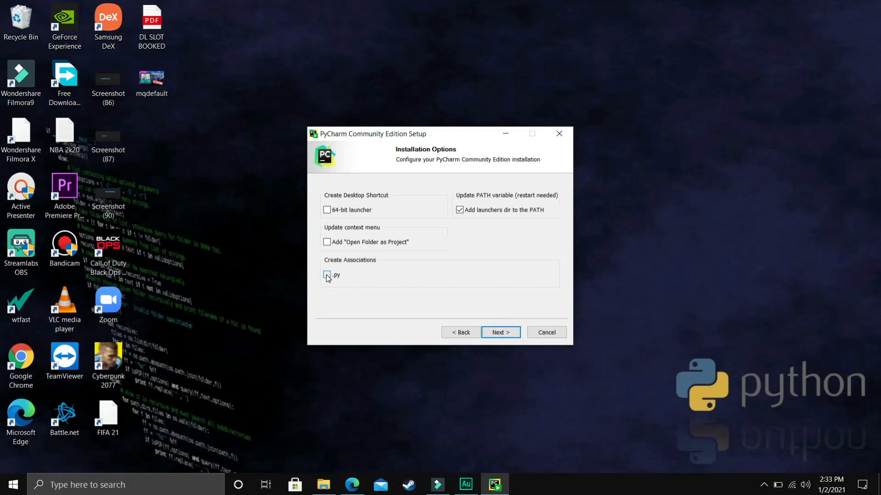
left_click(327, 275)
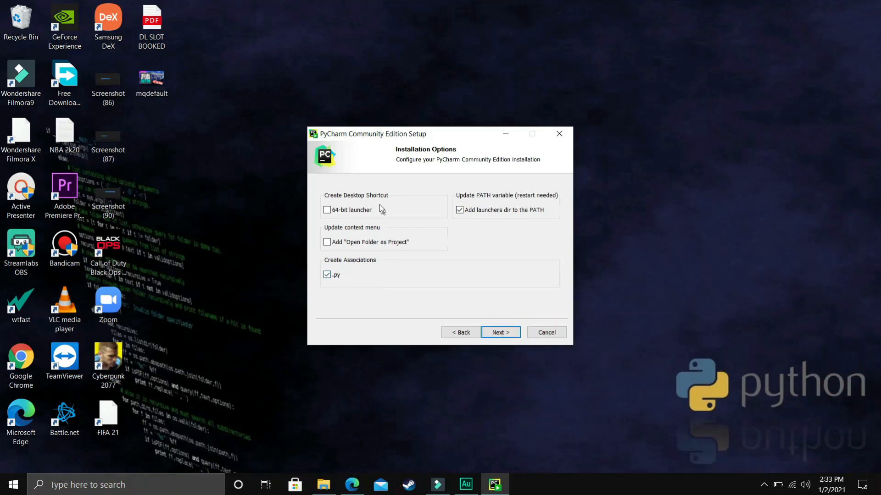
left_click(327, 210)
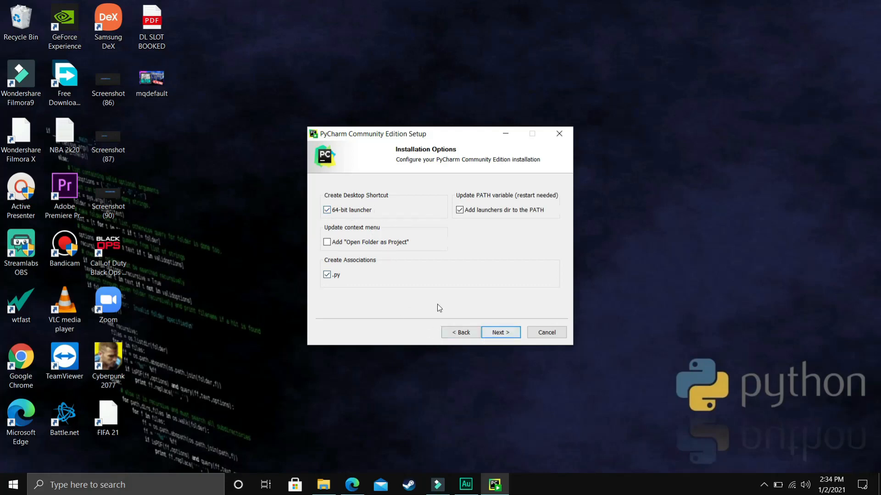
left_click(499, 333)
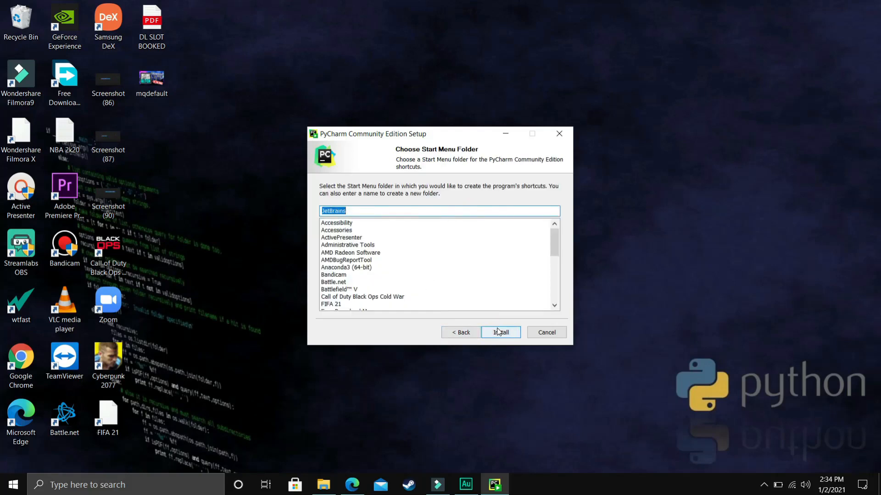
Step: Install under the JetBrains start menu folder and finish with 'I want to manually reboot later'
left_click(499, 333)
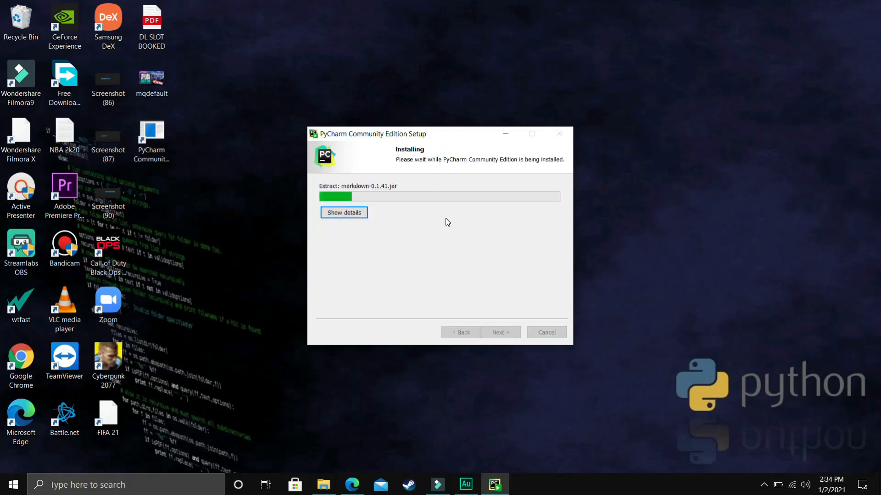
left_click(343, 212)
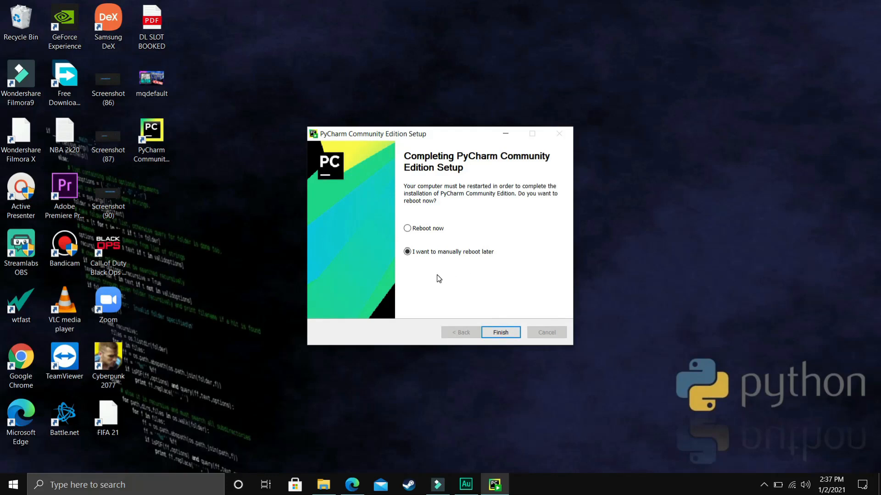
left_click(500, 333)
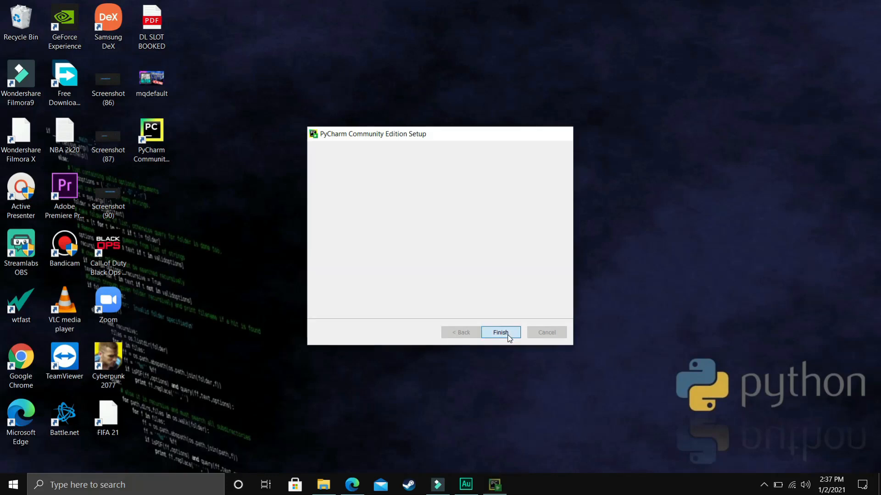
left_click(499, 332)
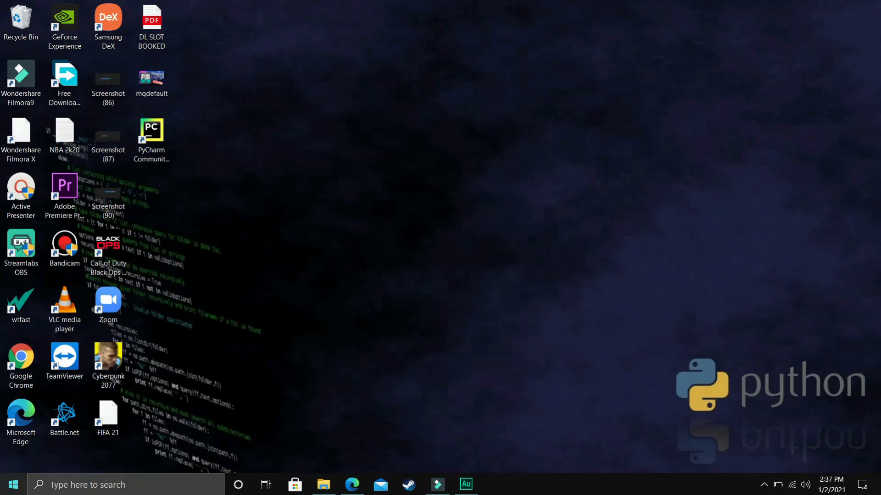
Step: Launch PyCharm, accept the user agreement and choose Don't Send for usage statistics
left_click(13, 484)
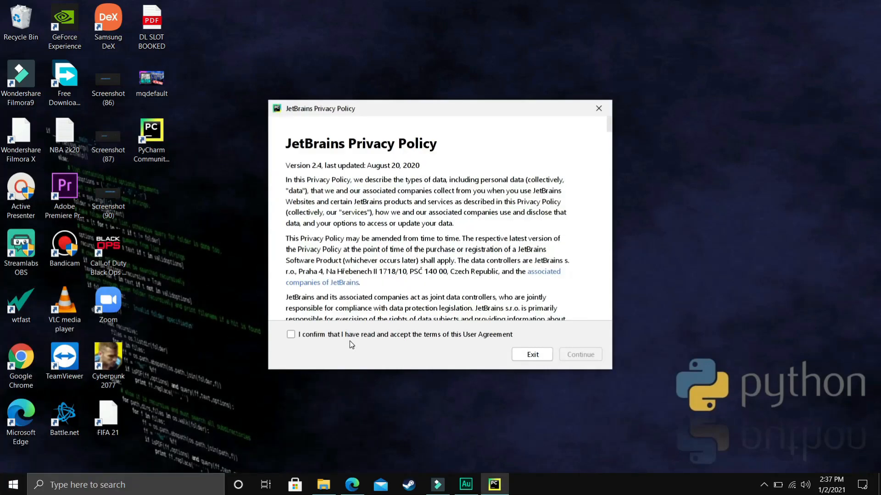
left_click(291, 334)
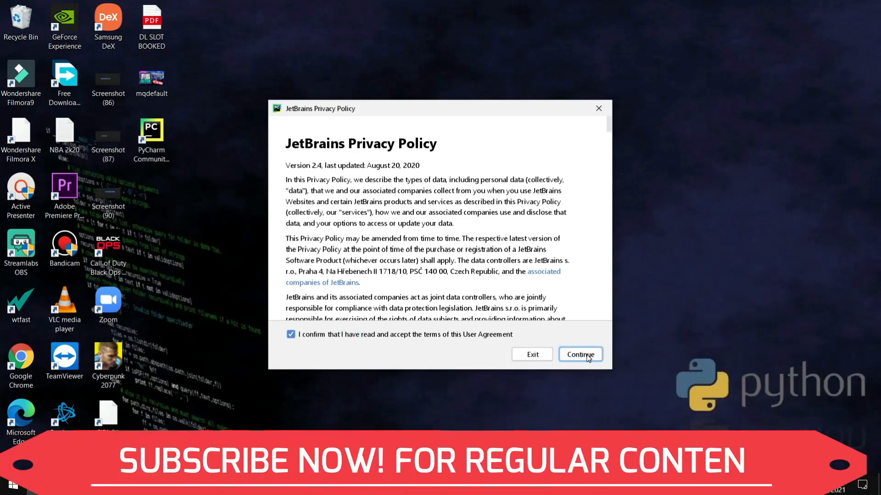
left_click(580, 355)
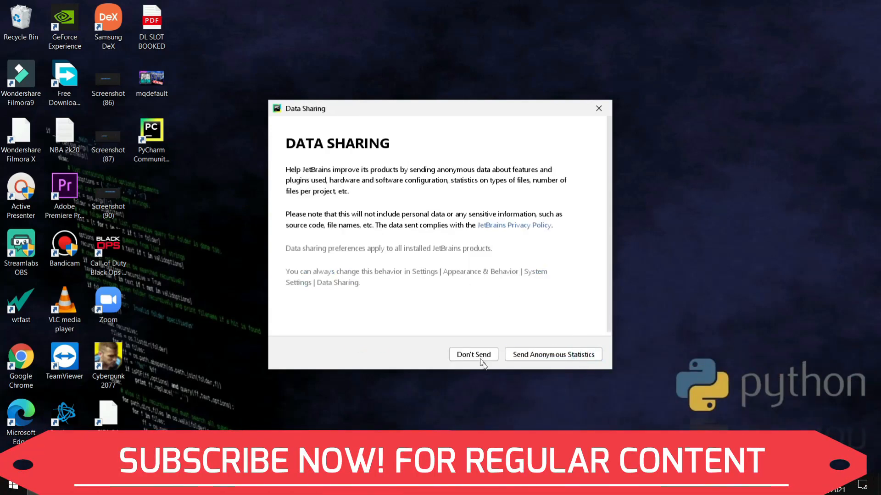
left_click(473, 354)
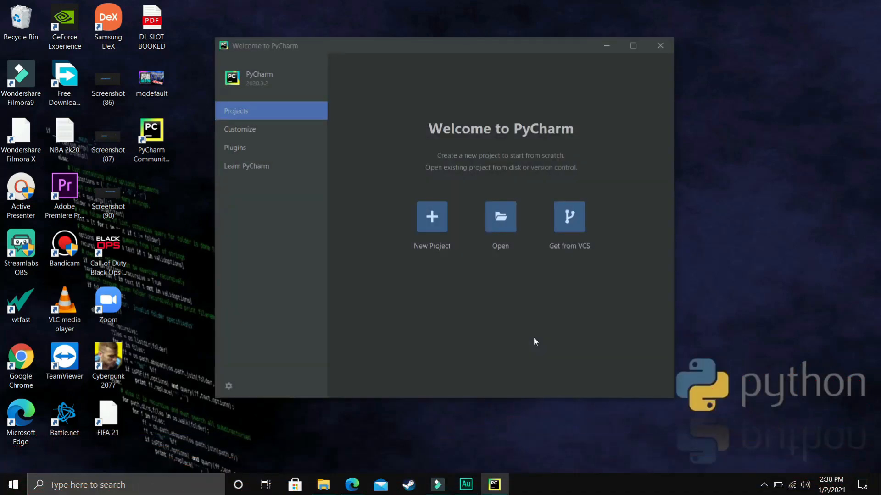
mouse_move(605, 119)
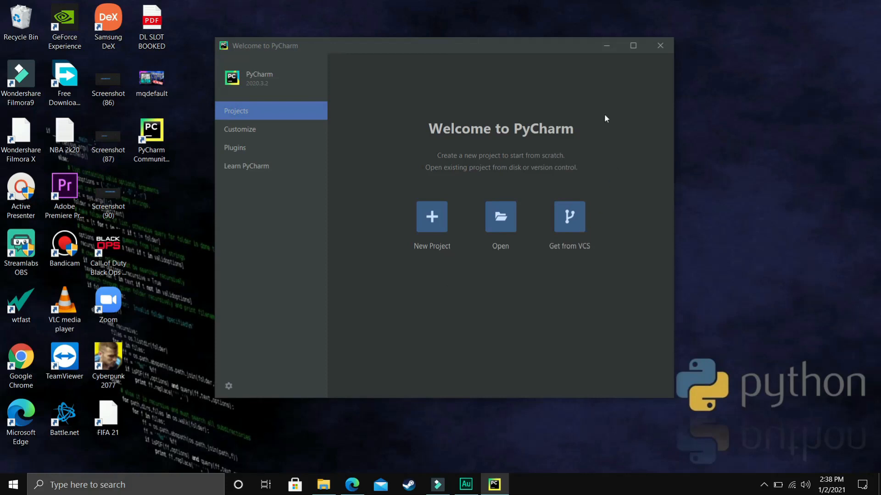
mouse_move(433, 225)
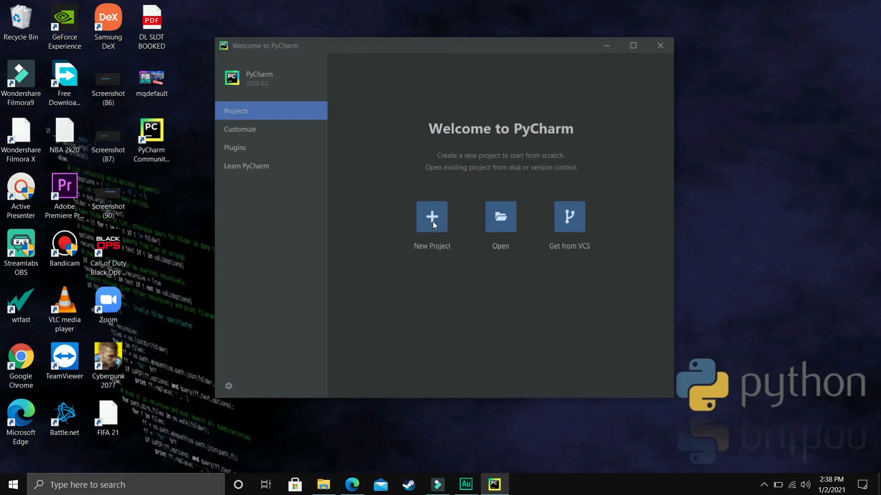
Step: Create a new project with the location's last folder named youtube
left_click(431, 217)
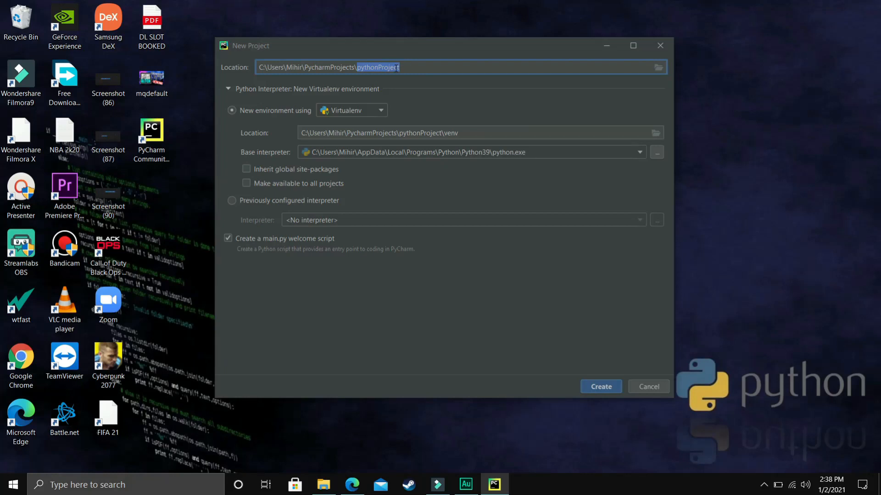
type("youtube")
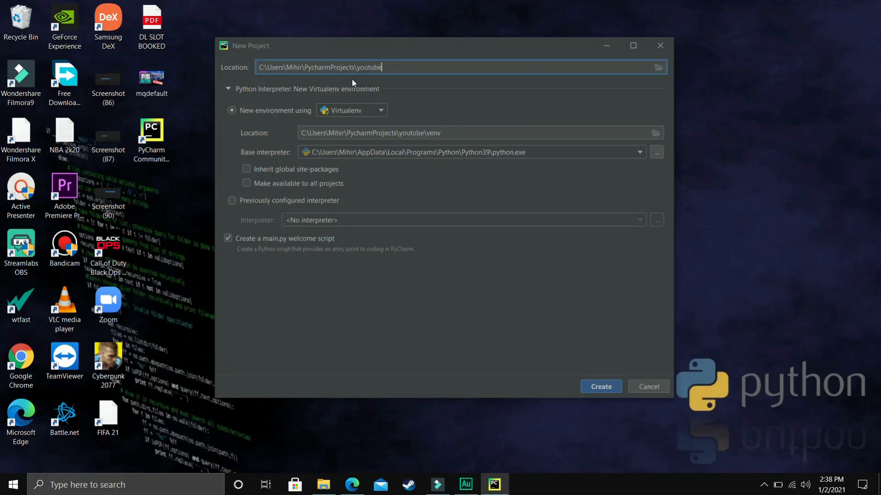
mouse_move(382, 192)
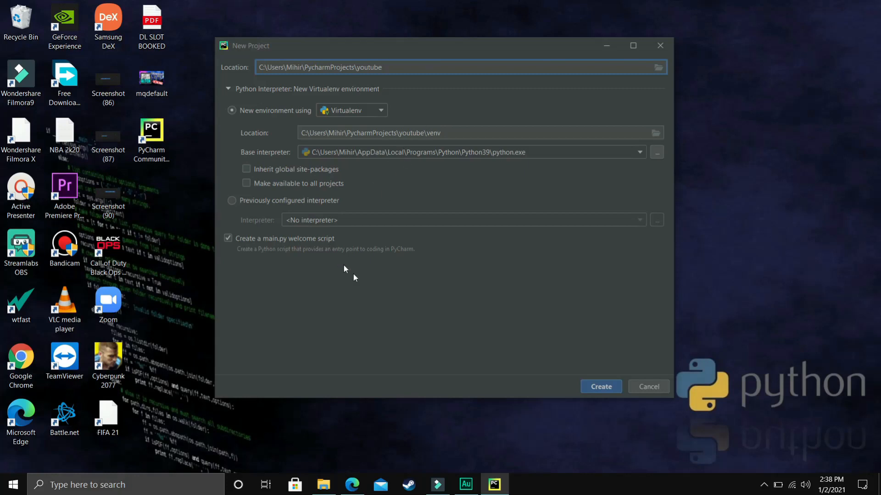
mouse_move(594, 381)
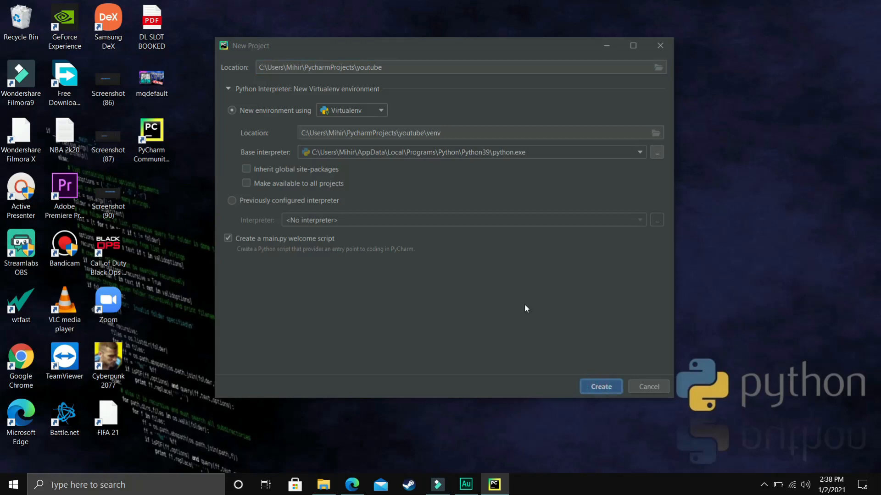
left_click(600, 386)
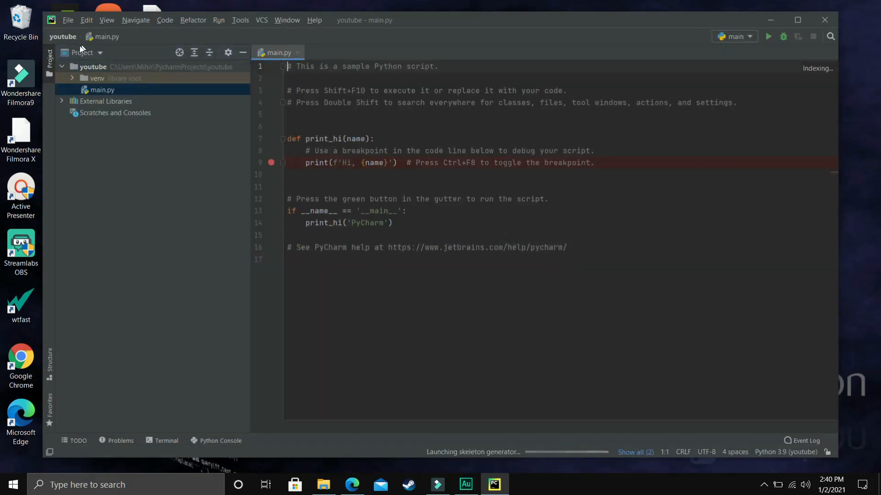
Step: Add a plain Python file named first to the youtube folder and open it
left_click(102, 90)
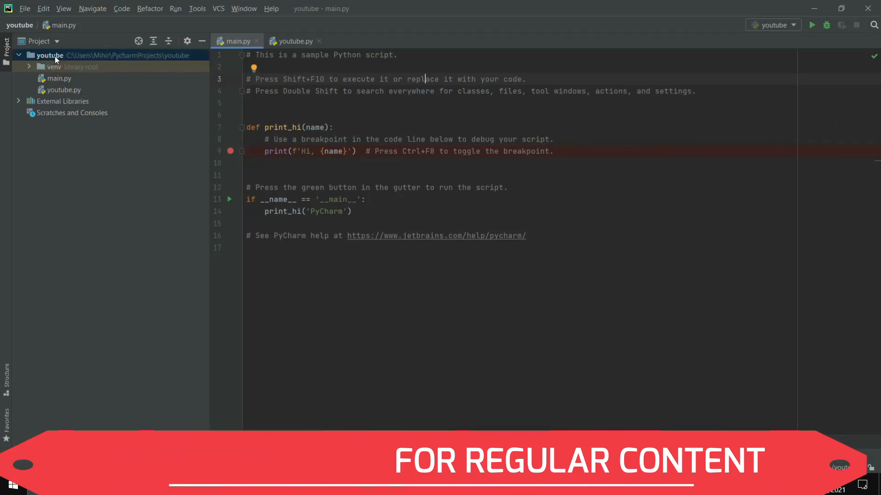
right_click(48, 55)
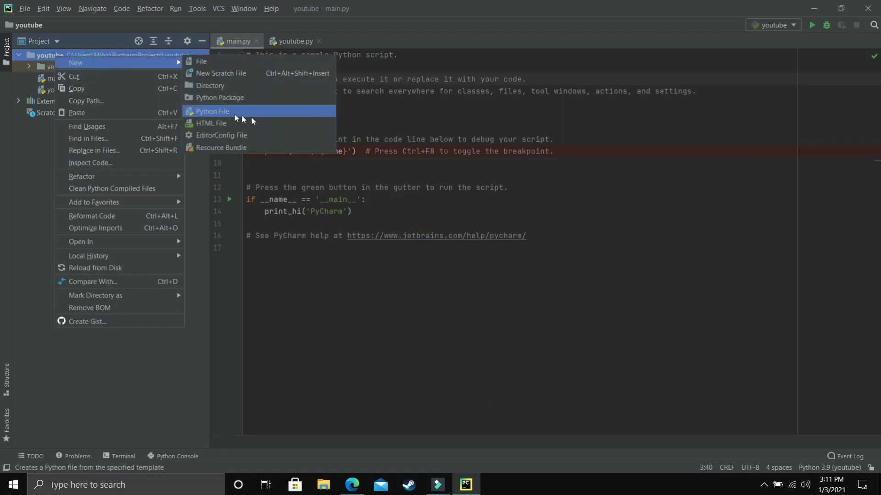
left_click(212, 111)
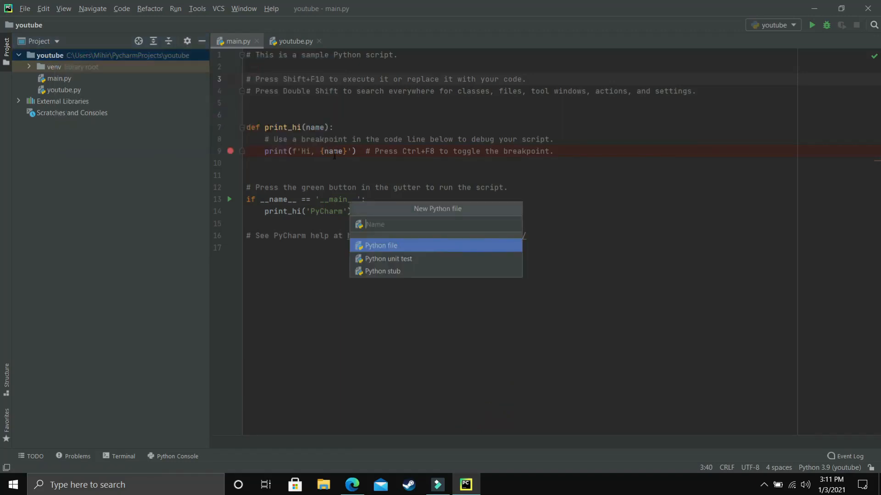
mouse_move(403, 217)
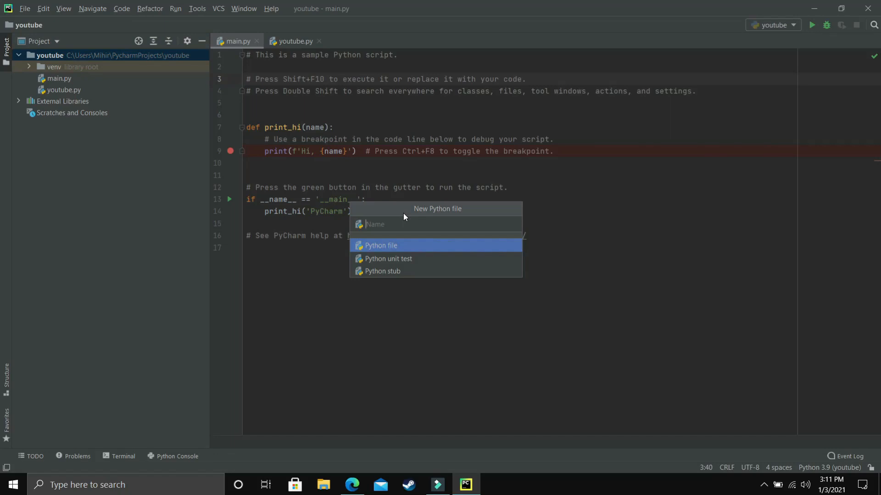
type("first")
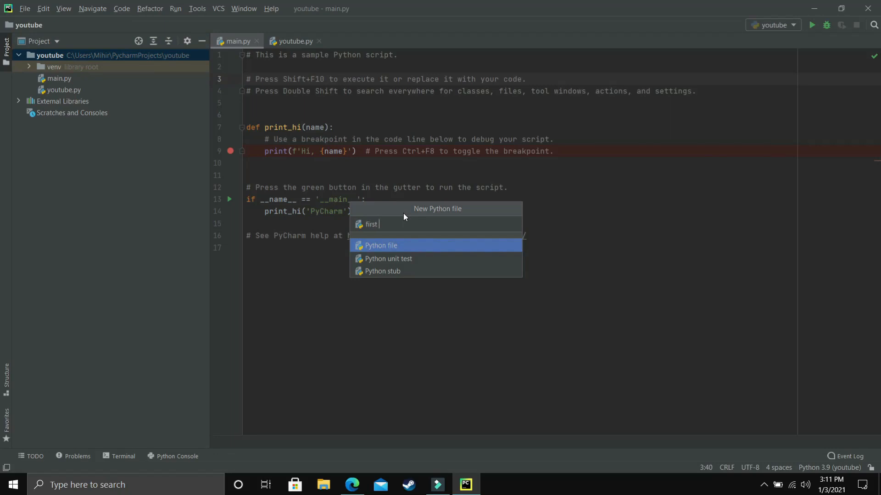
left_click(396, 246)
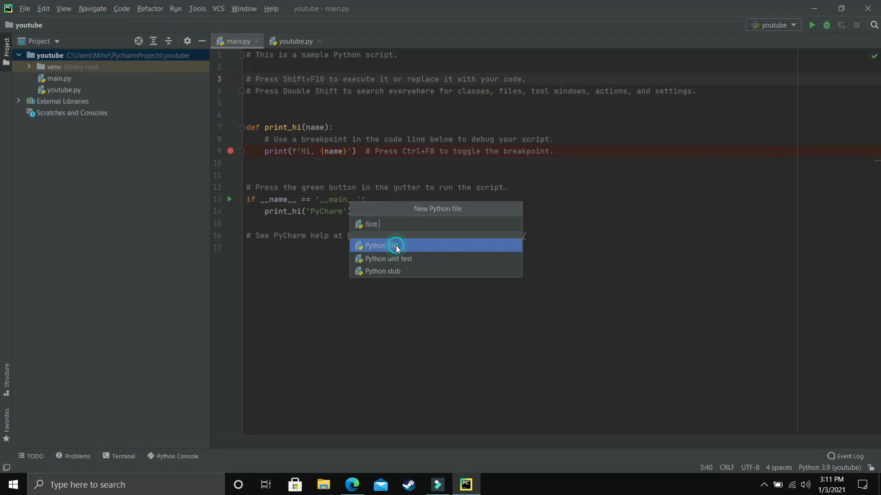
left_click(379, 245)
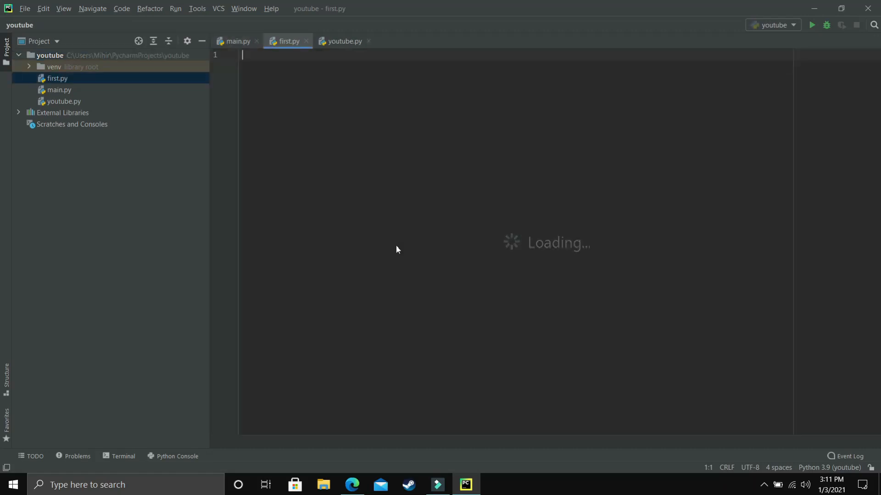
Step: Write print('Hello') in first.py and run it to see Hello in the Run panel
type("print(")
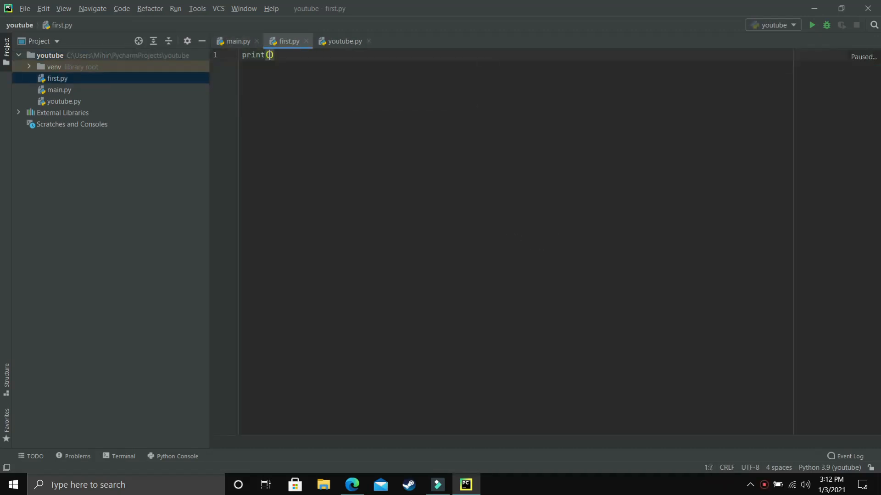
type("'Hello'")
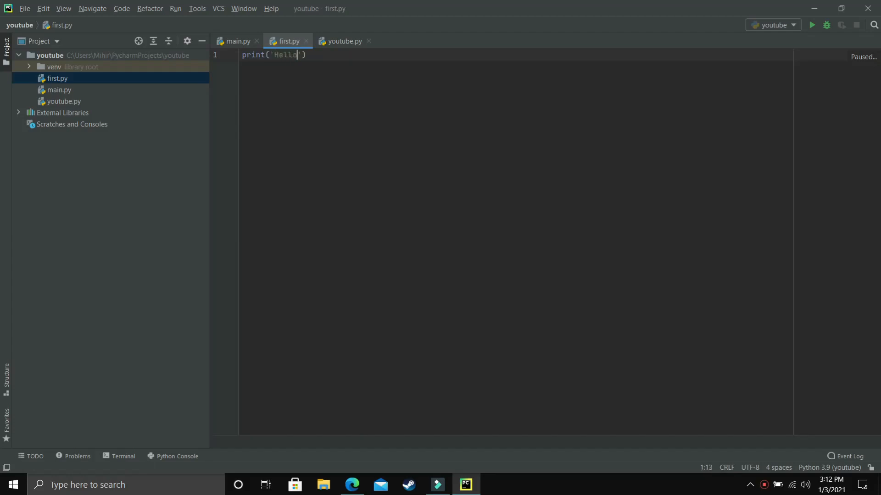
left_click(811, 25)
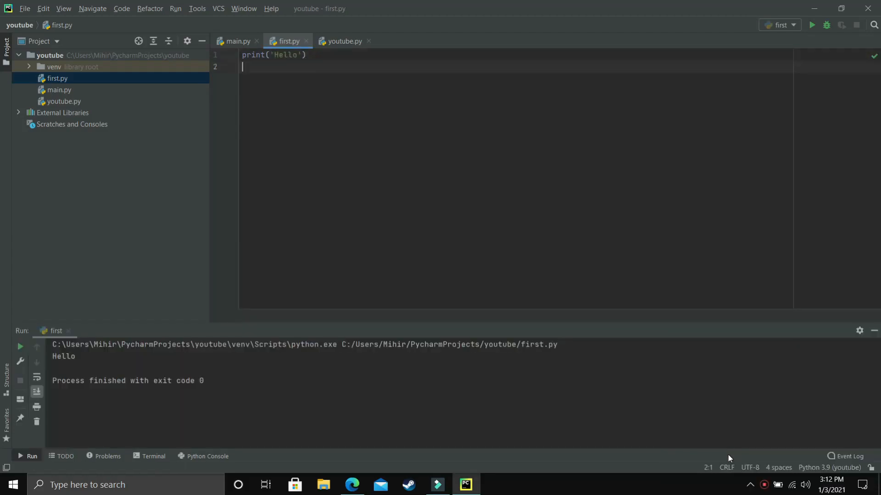
Step: Add print(3+2) and rerun so the output shows Hello and 5
type("print")
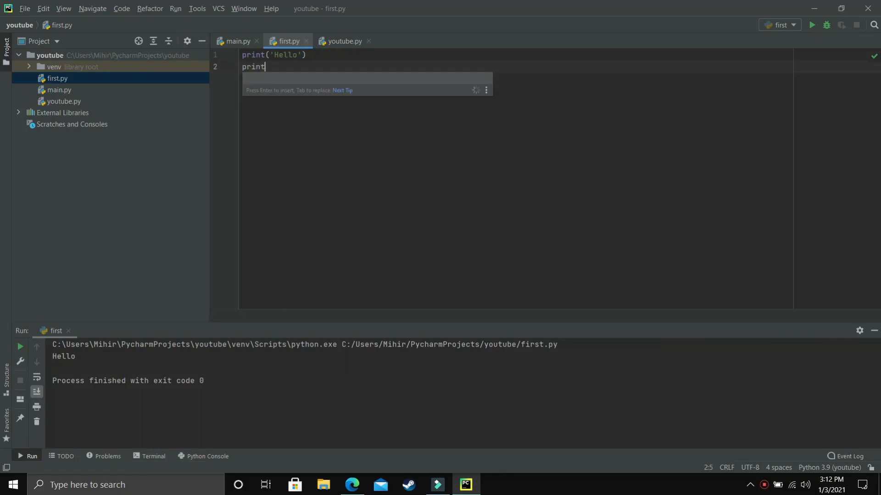
type("(3+")
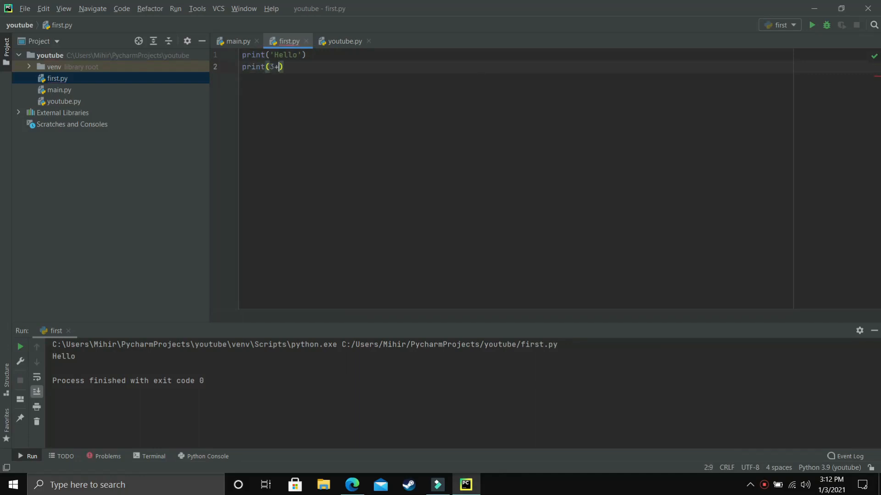
type("2")
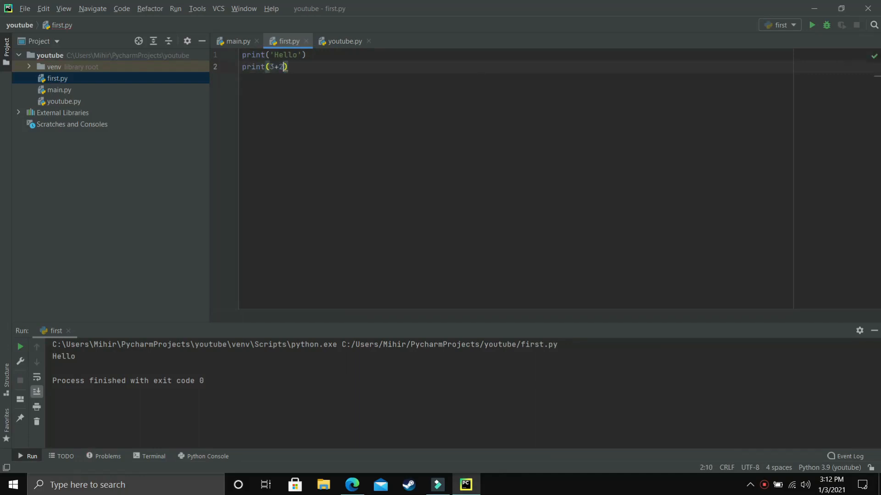
left_click(811, 25)
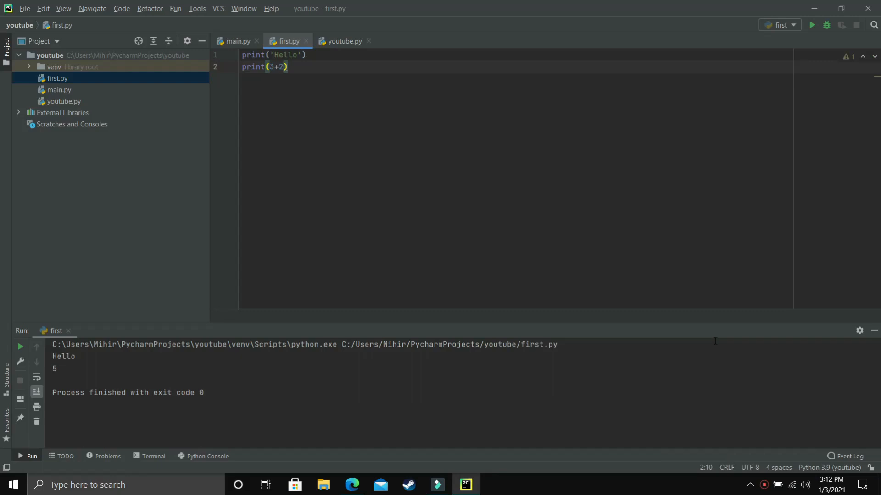